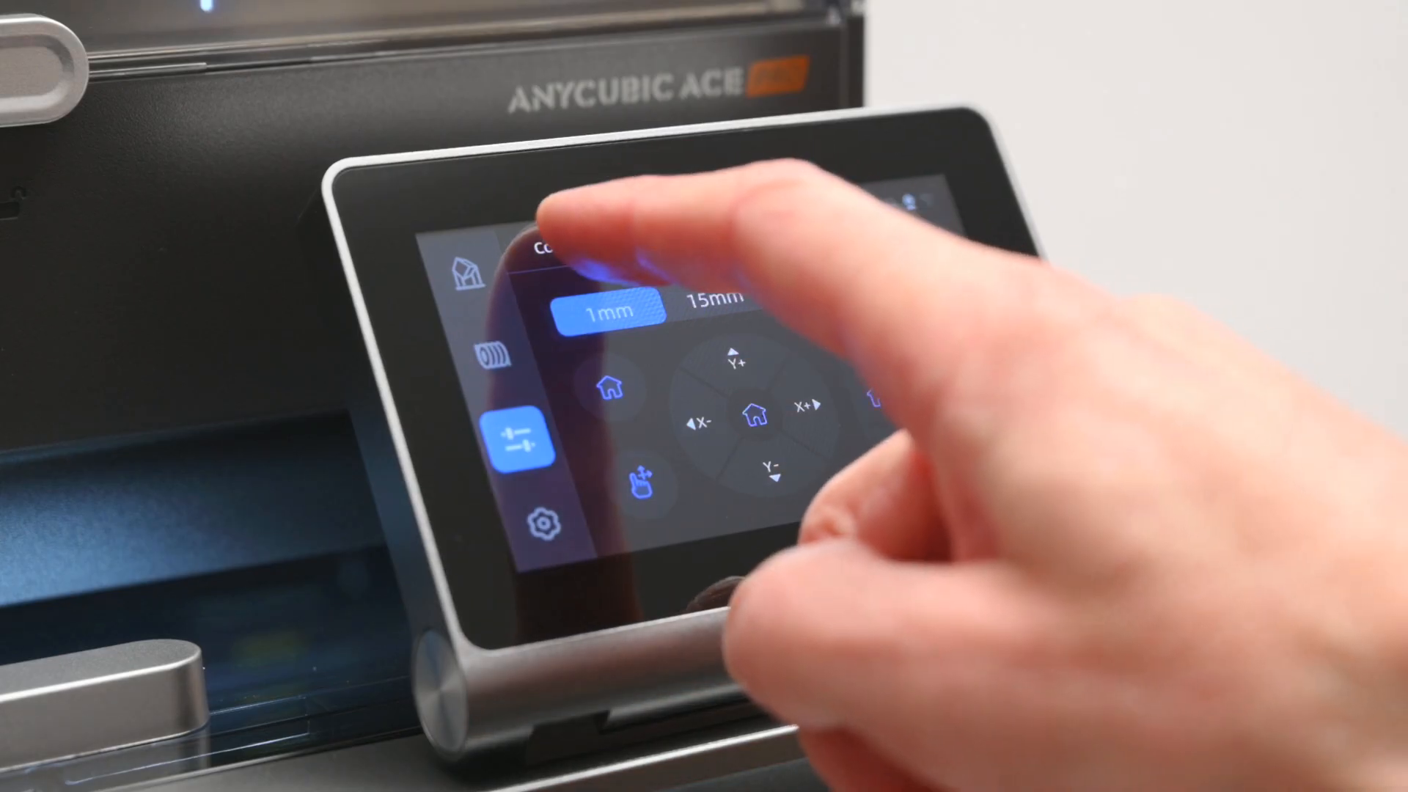
# - Show the nozzle and hotbed temperature and fan speed controls on the printer touchscreen
pyautogui.click(562, 242)
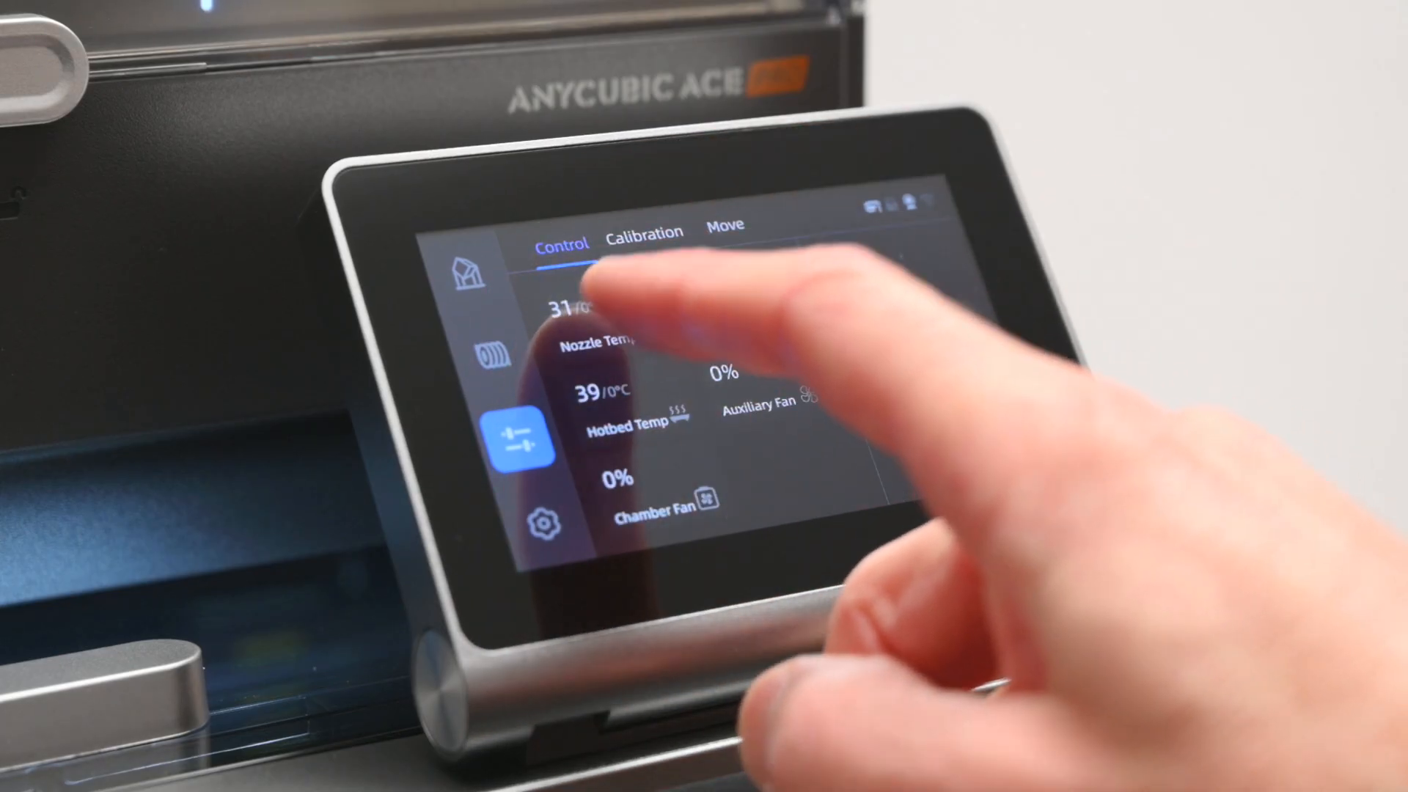
pyautogui.click(579, 310)
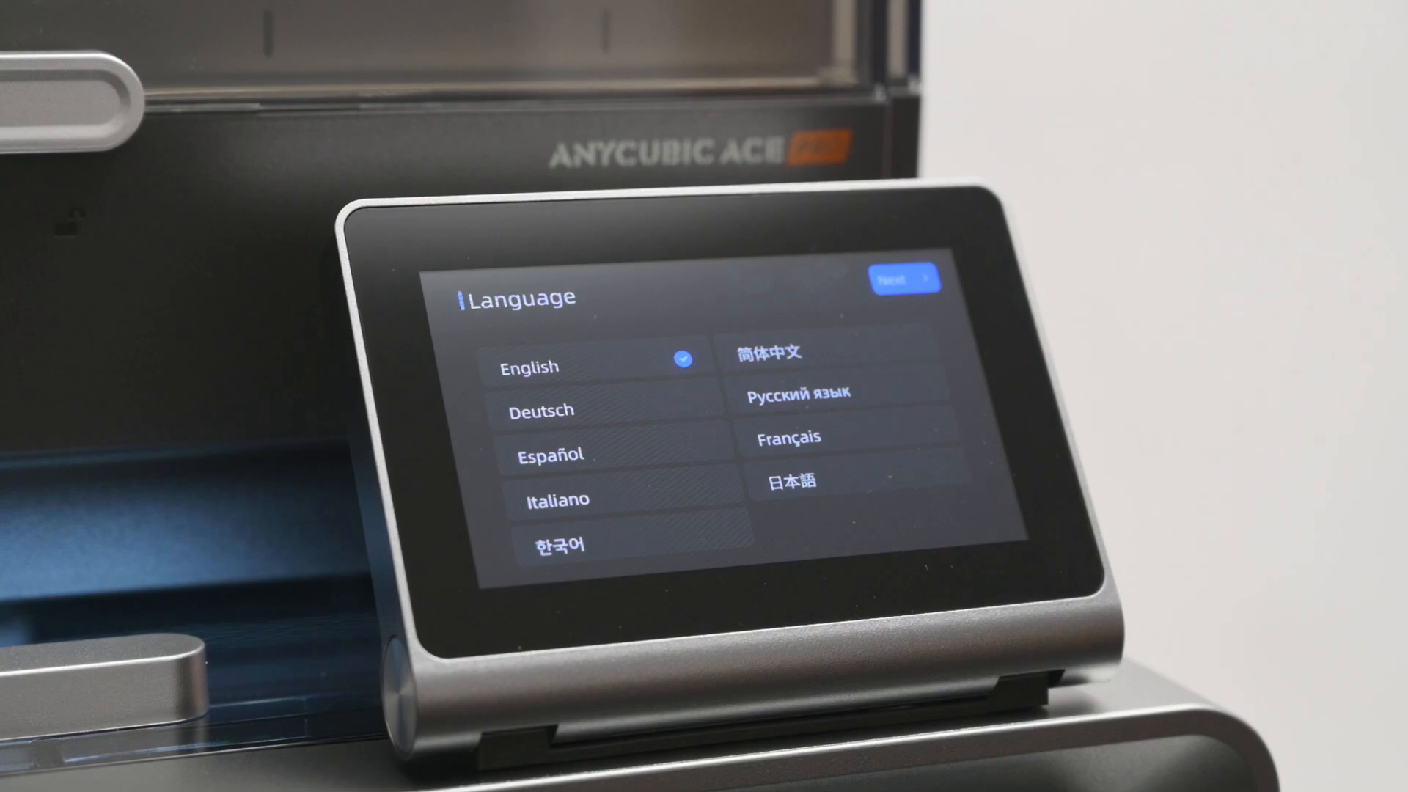
# - Keep English language and Global region, then continue to the setup Guide page
pyautogui.click(905, 280)
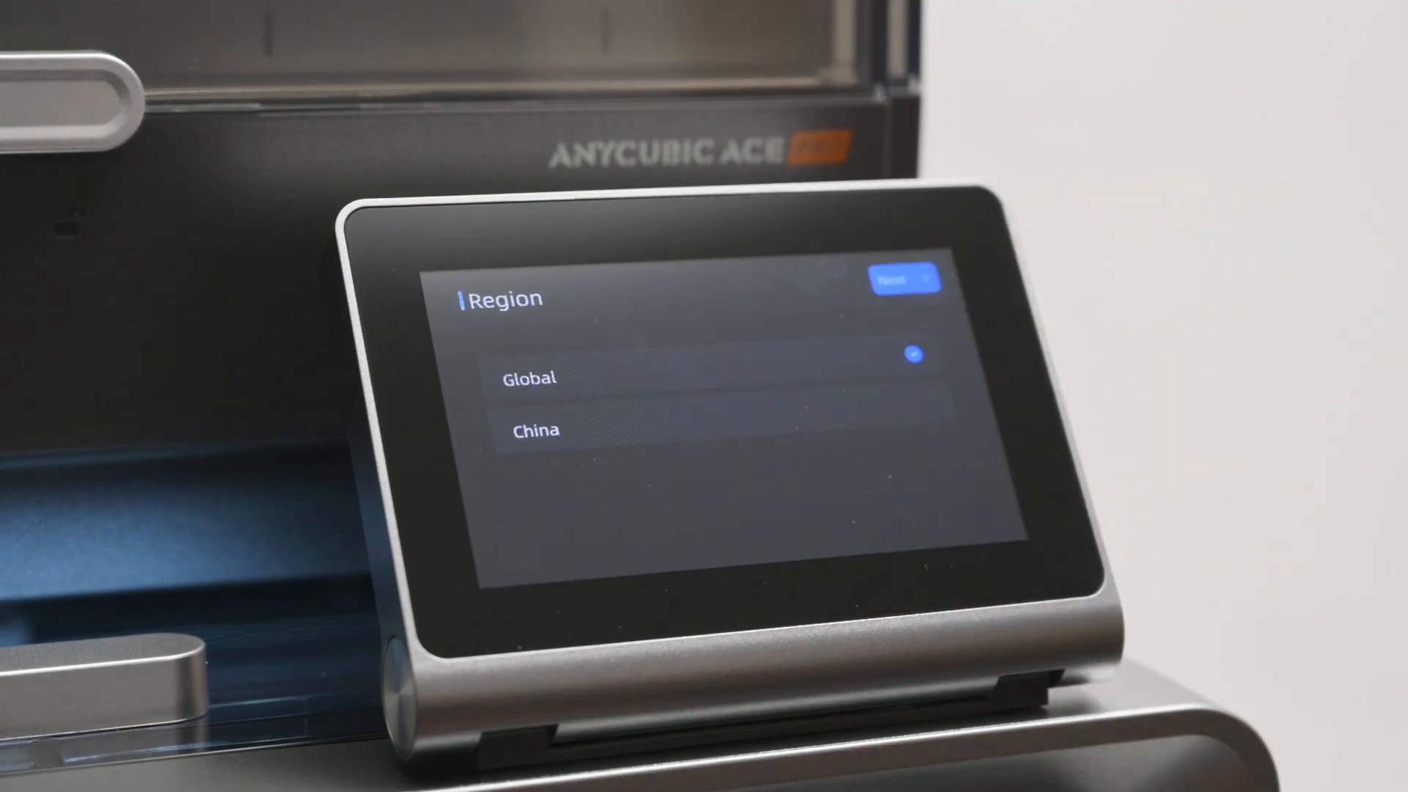
pyautogui.click(905, 279)
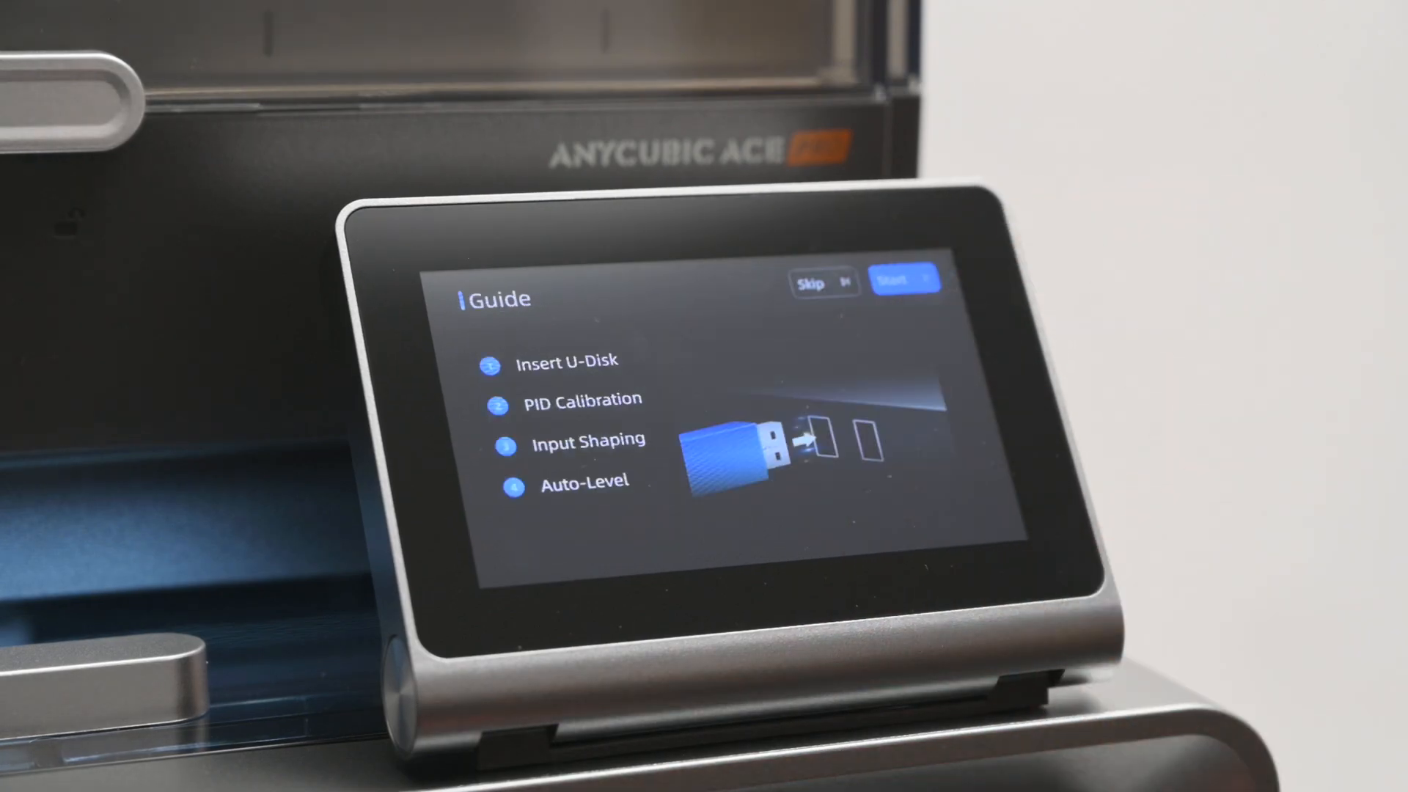
pyautogui.click(904, 280)
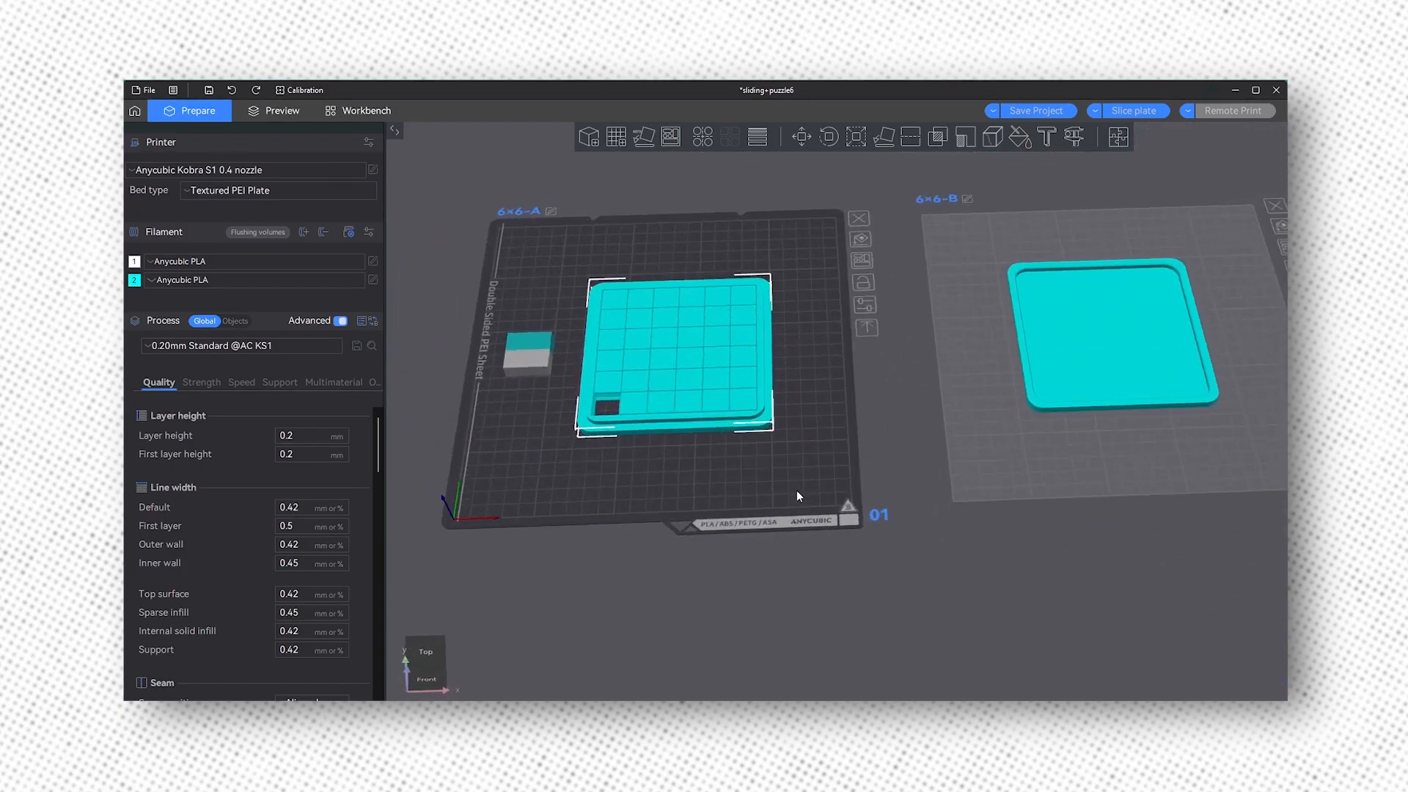
# - Review the Strength wall settings and the Multimaterial prime tower settings
pyautogui.click(200, 381)
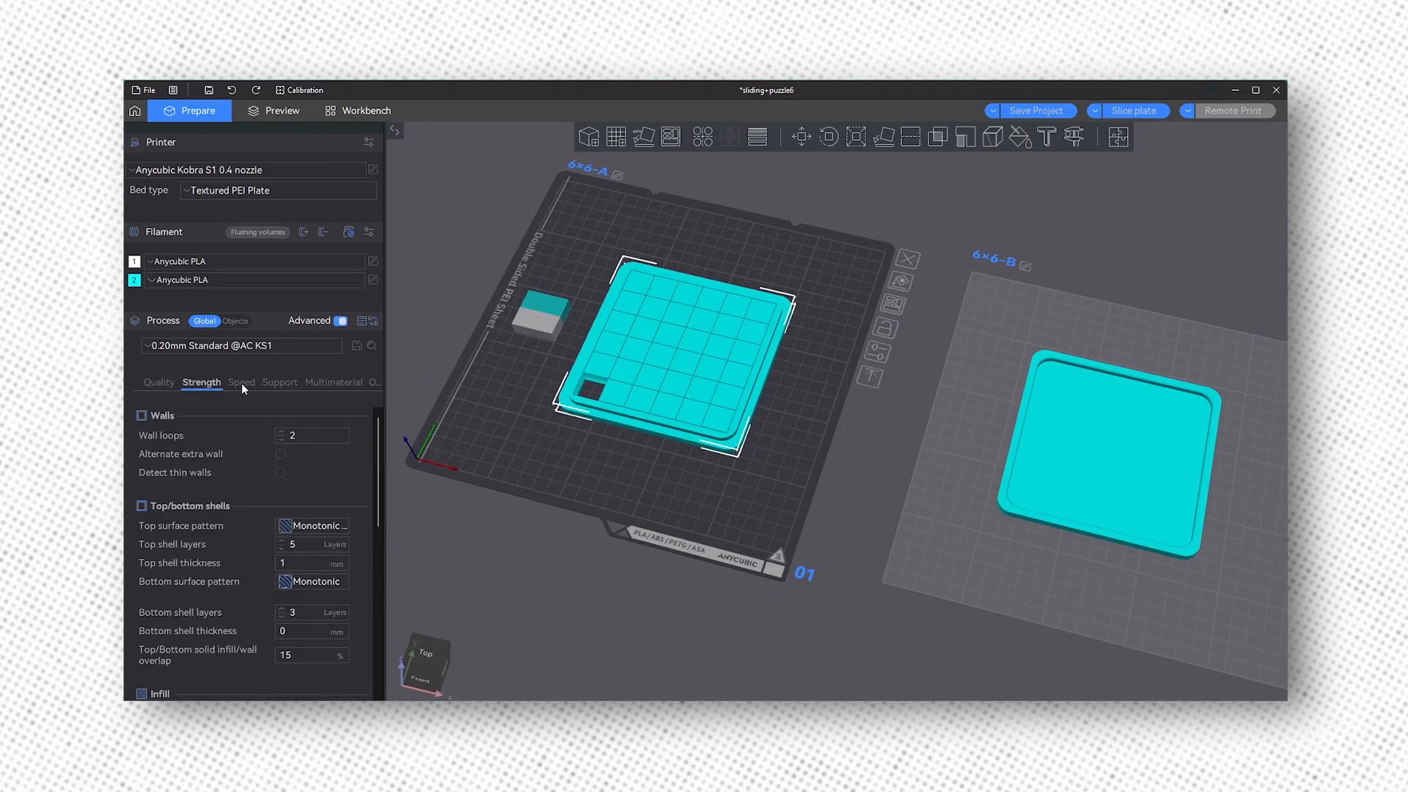
pyautogui.click(305, 381)
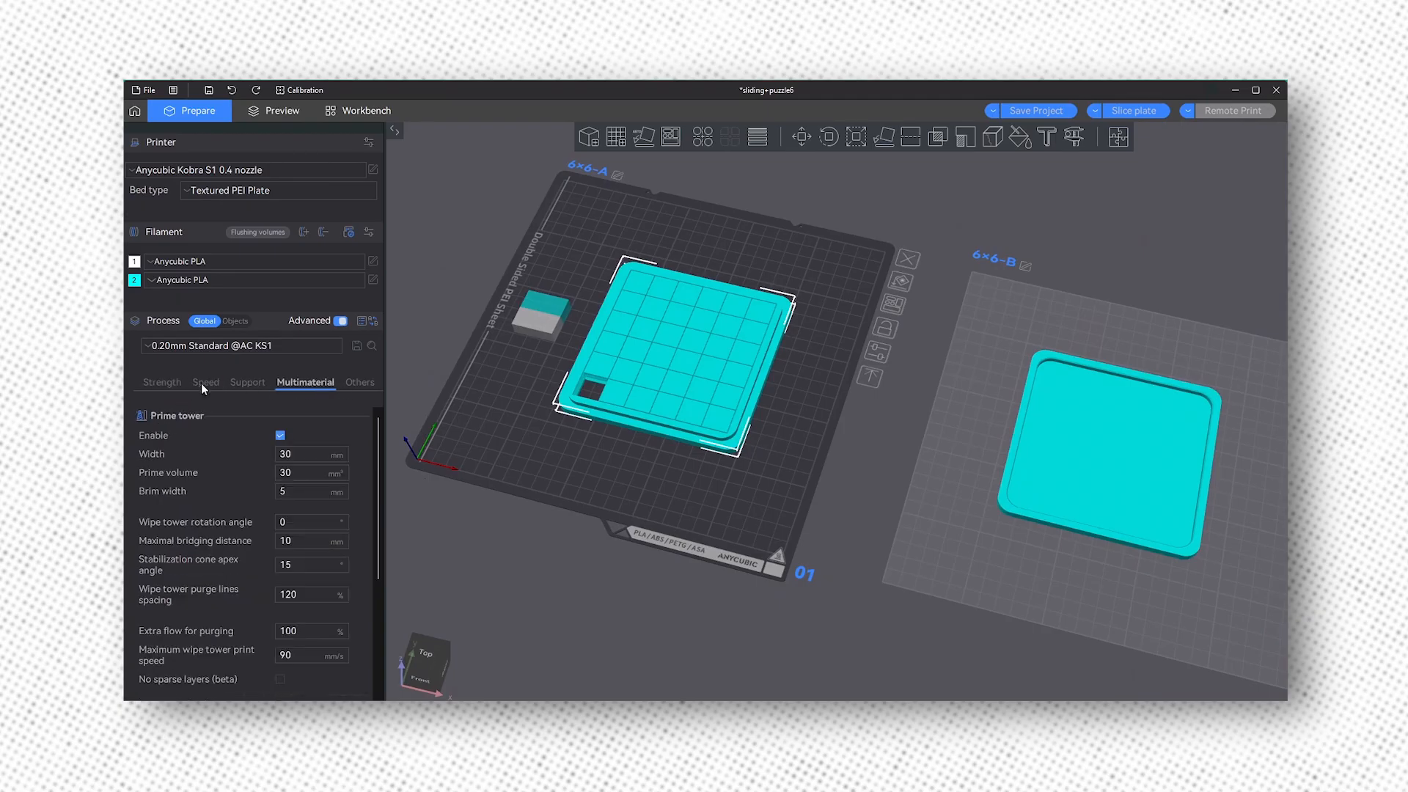
pyautogui.click(158, 382)
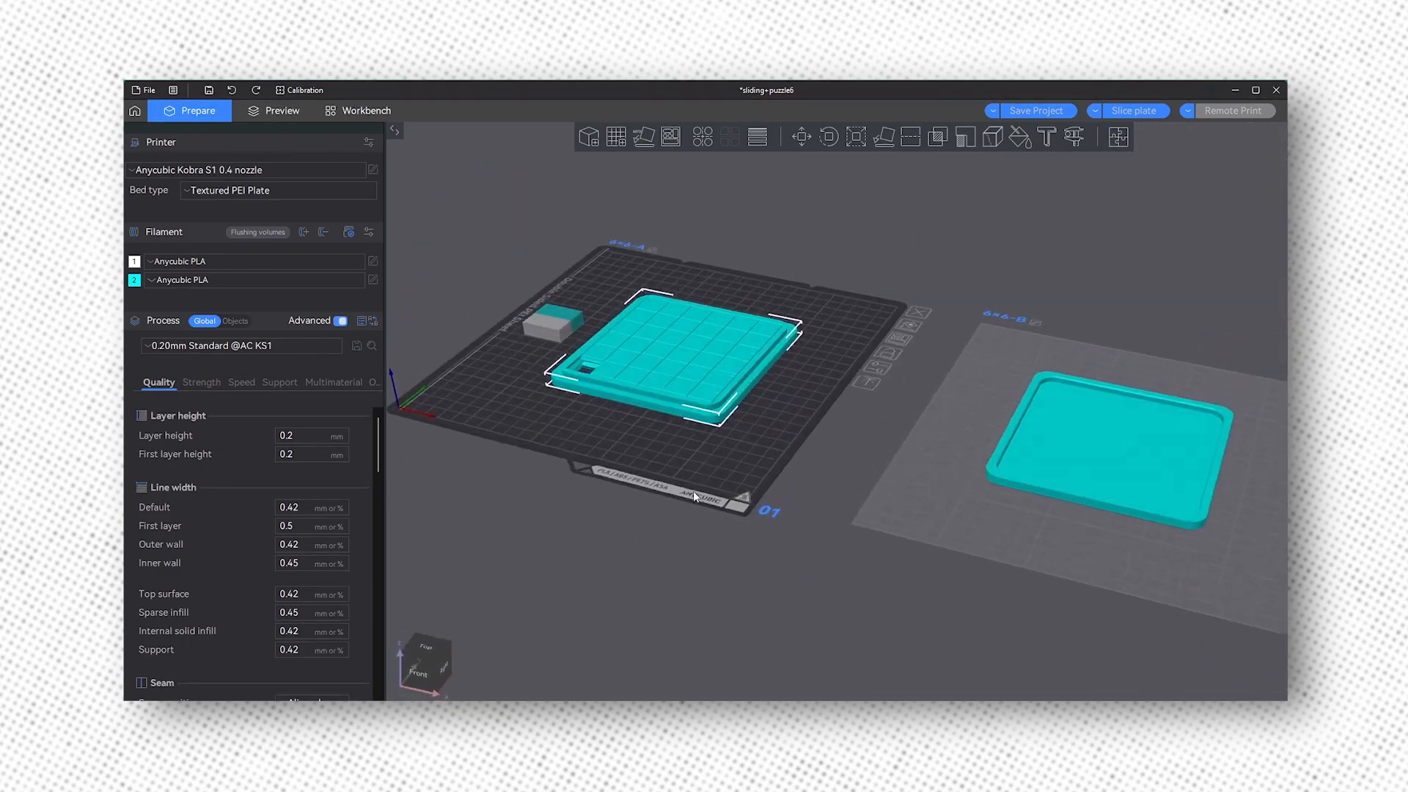
# - Slice the puzzle plate, preview all layers (4h10m), and send it to the printer
pyautogui.click(281, 110)
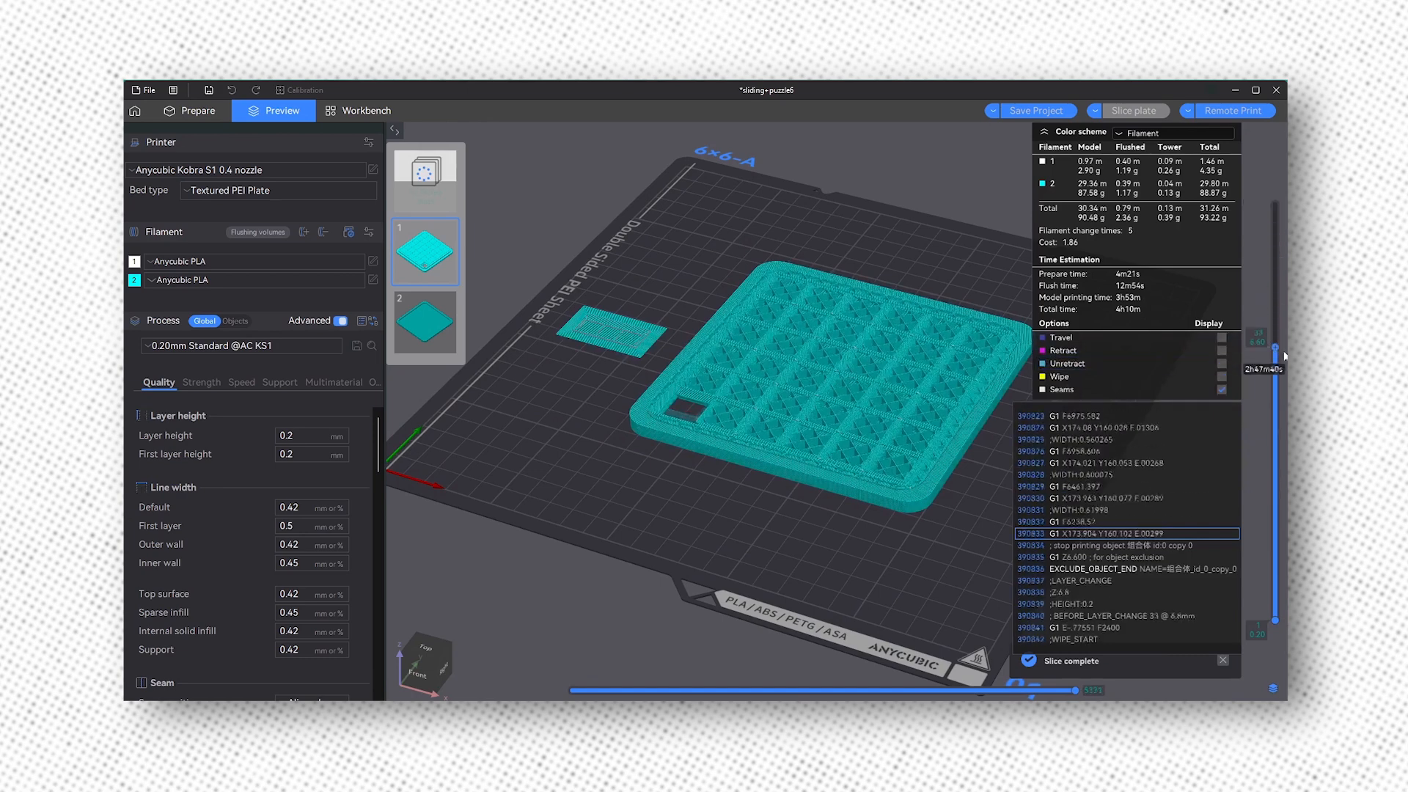
pyautogui.moveTo(1256, 345); pyautogui.dragTo(1255, 562)
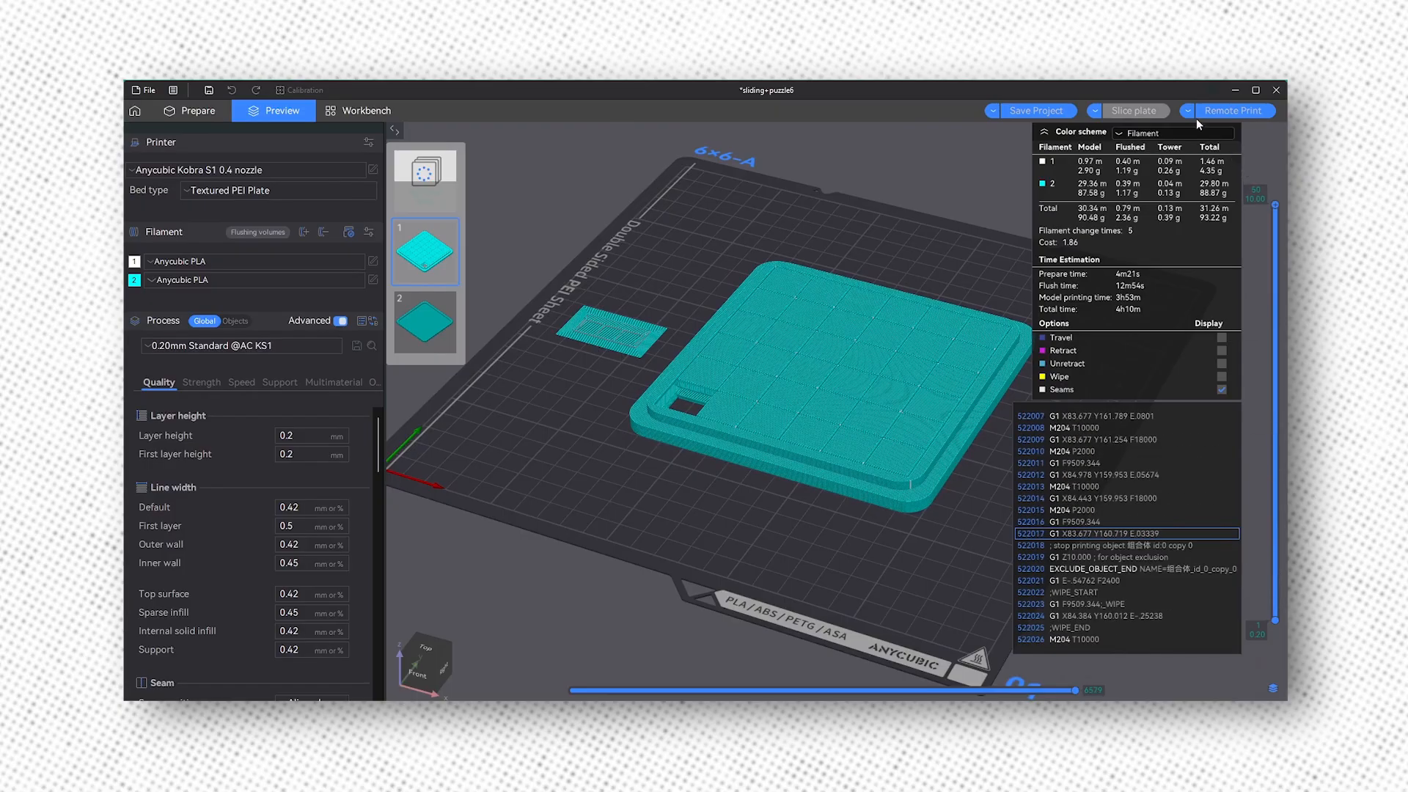
pyautogui.click(365, 111)
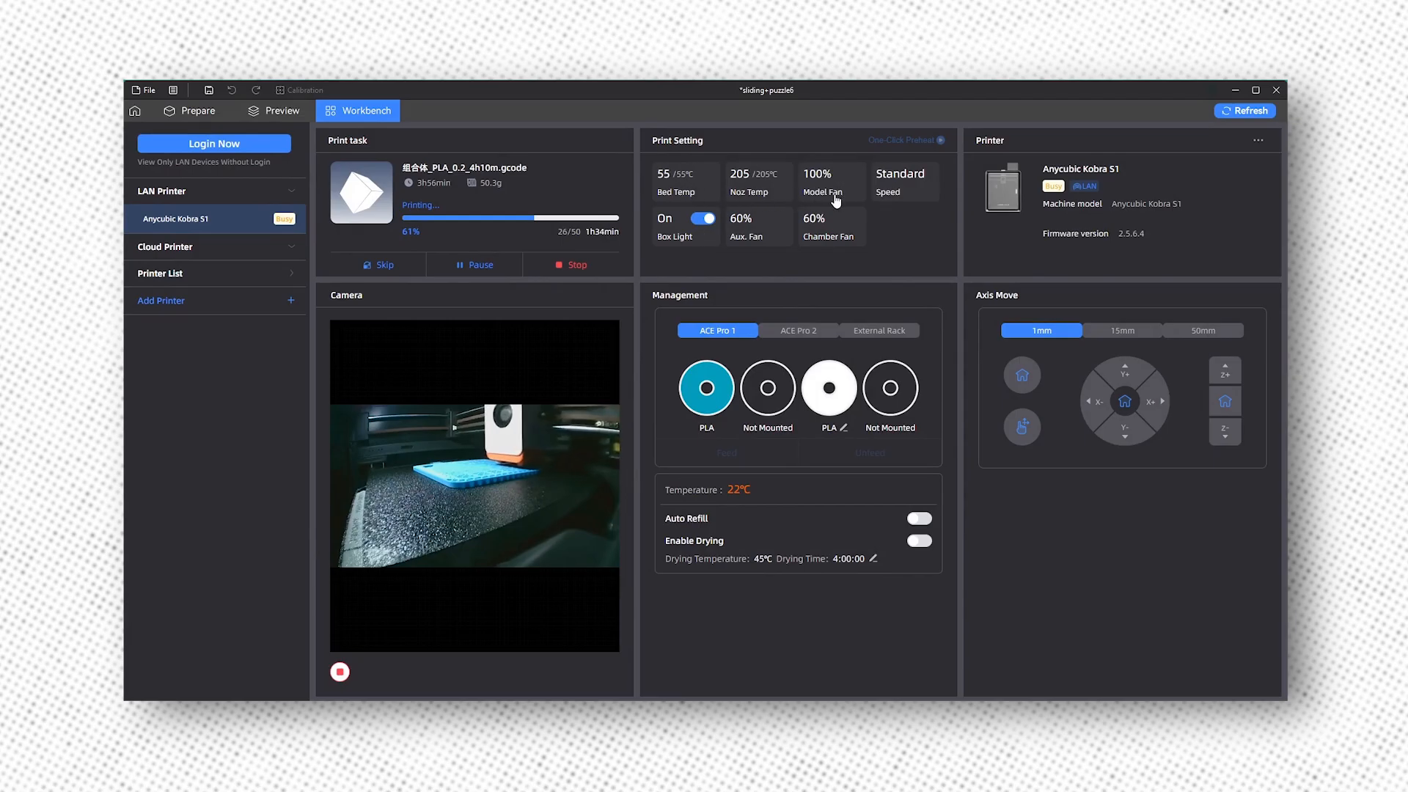
pyautogui.moveTo(753, 409)
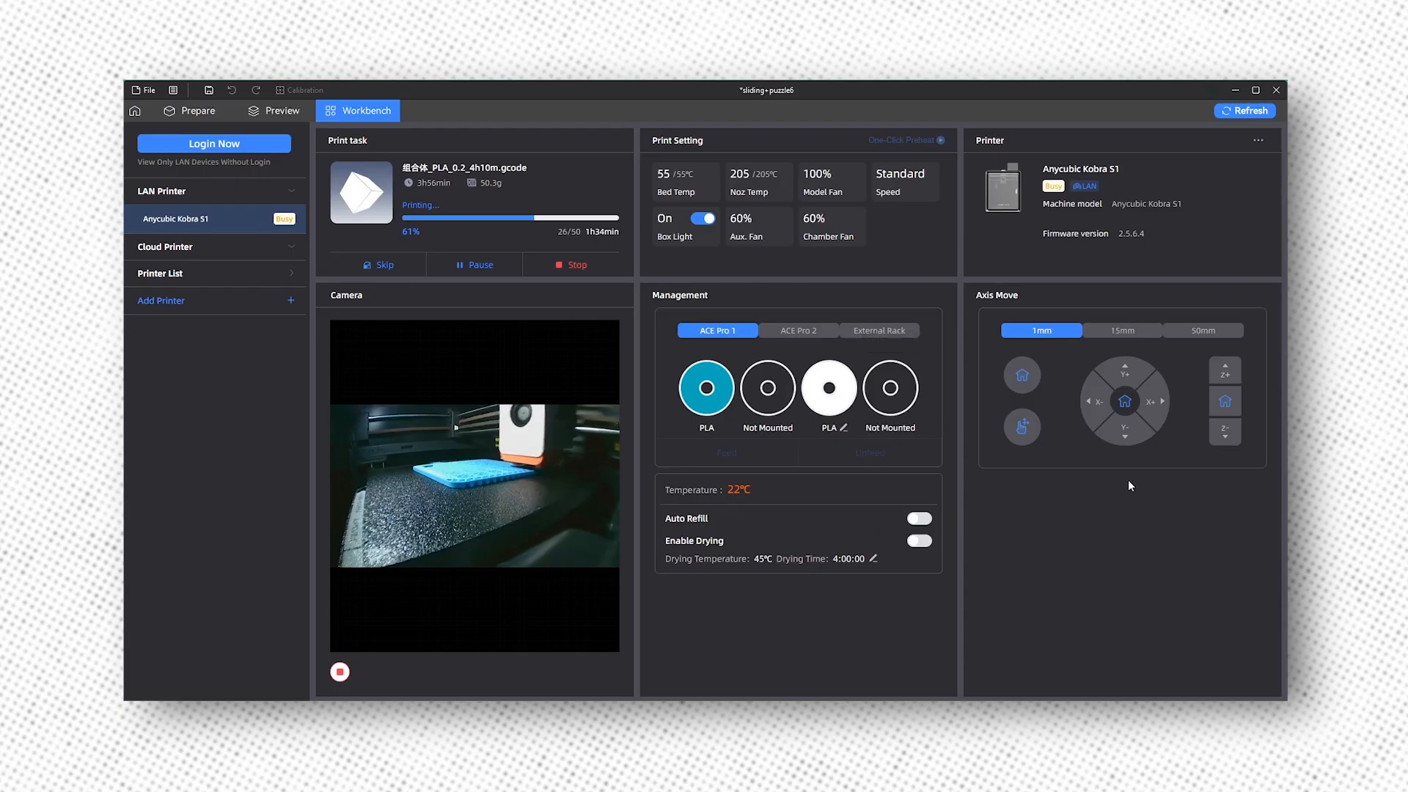
pyautogui.moveTo(1180, 524)
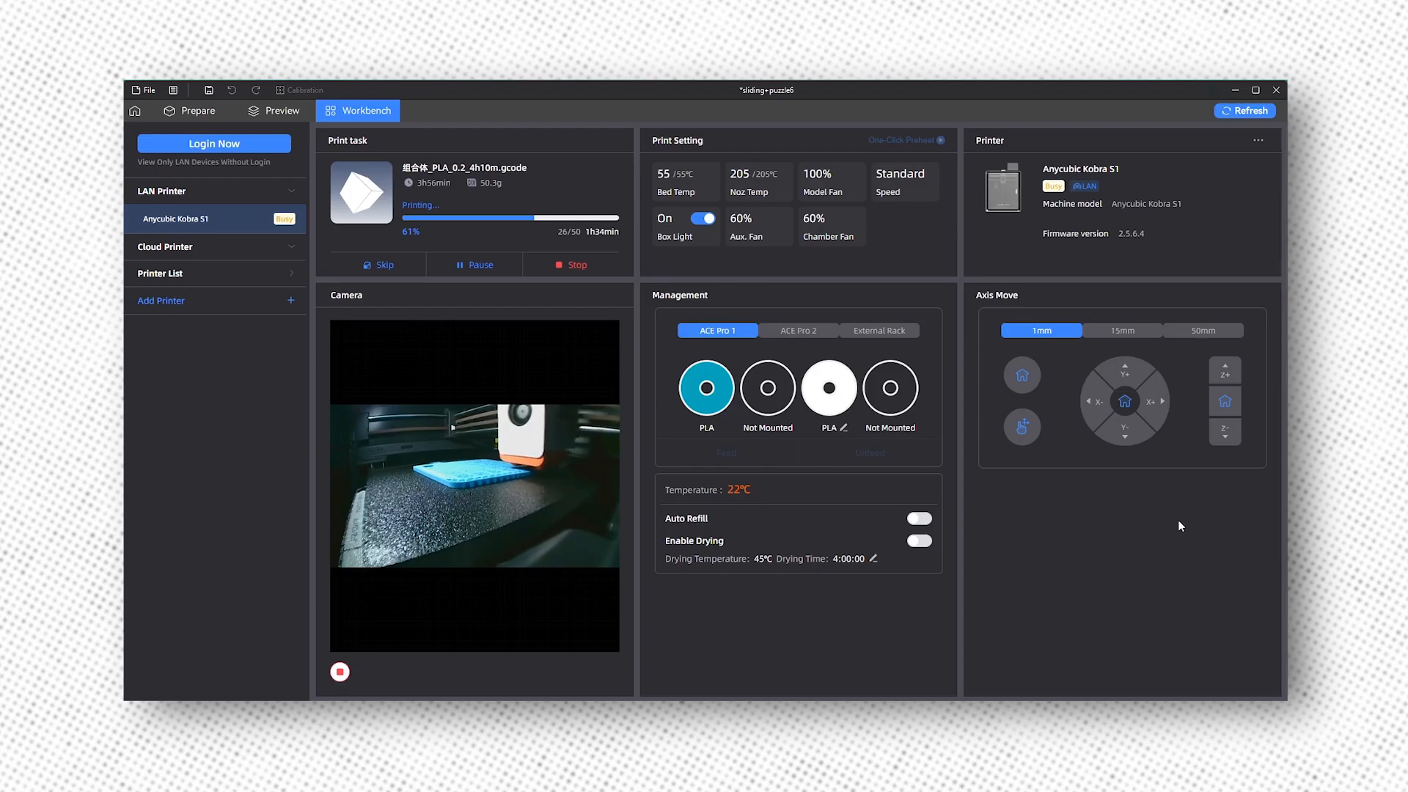
pyautogui.moveTo(1171, 561)
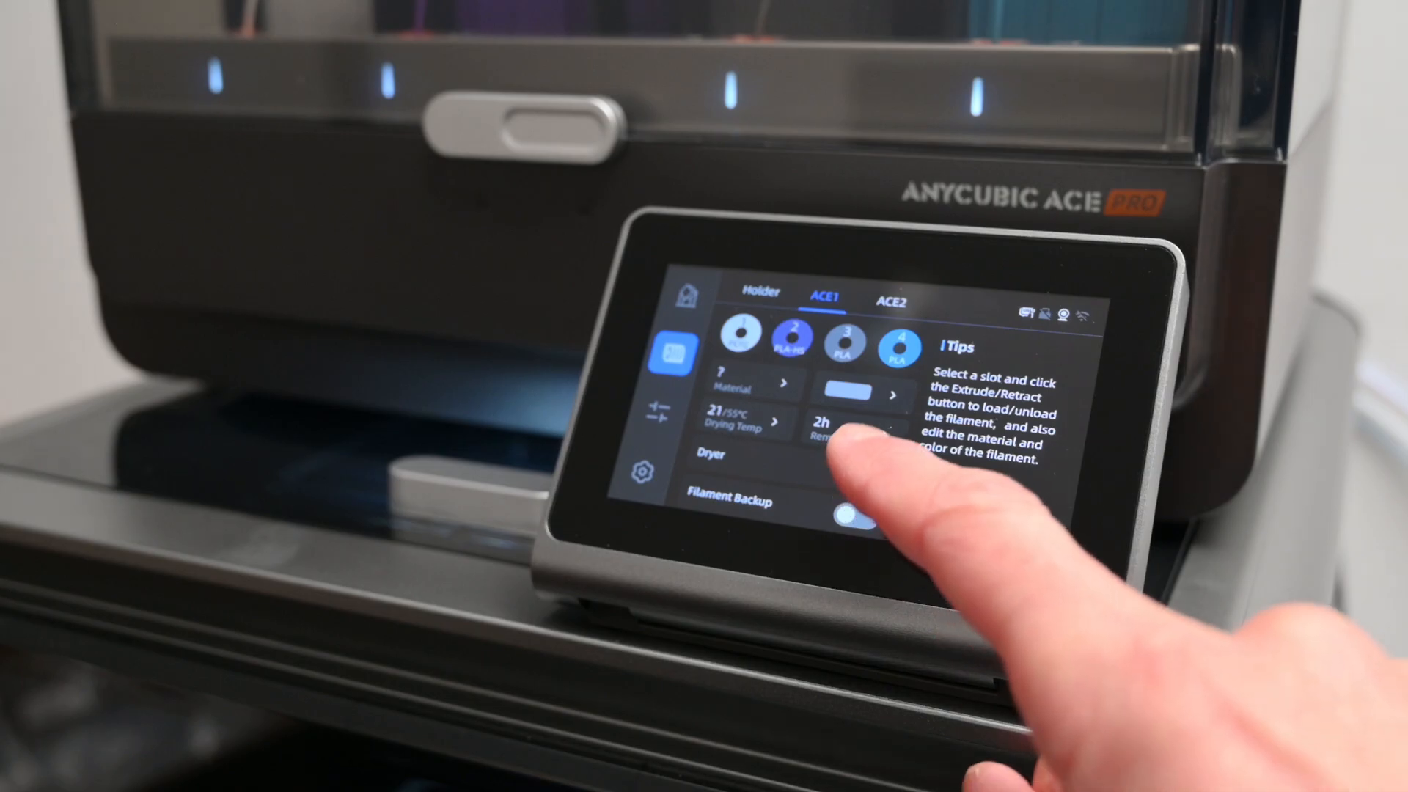
# - Switch on the ACE1 dryer at 55 °C for about two hours
pyautogui.click(860, 477)
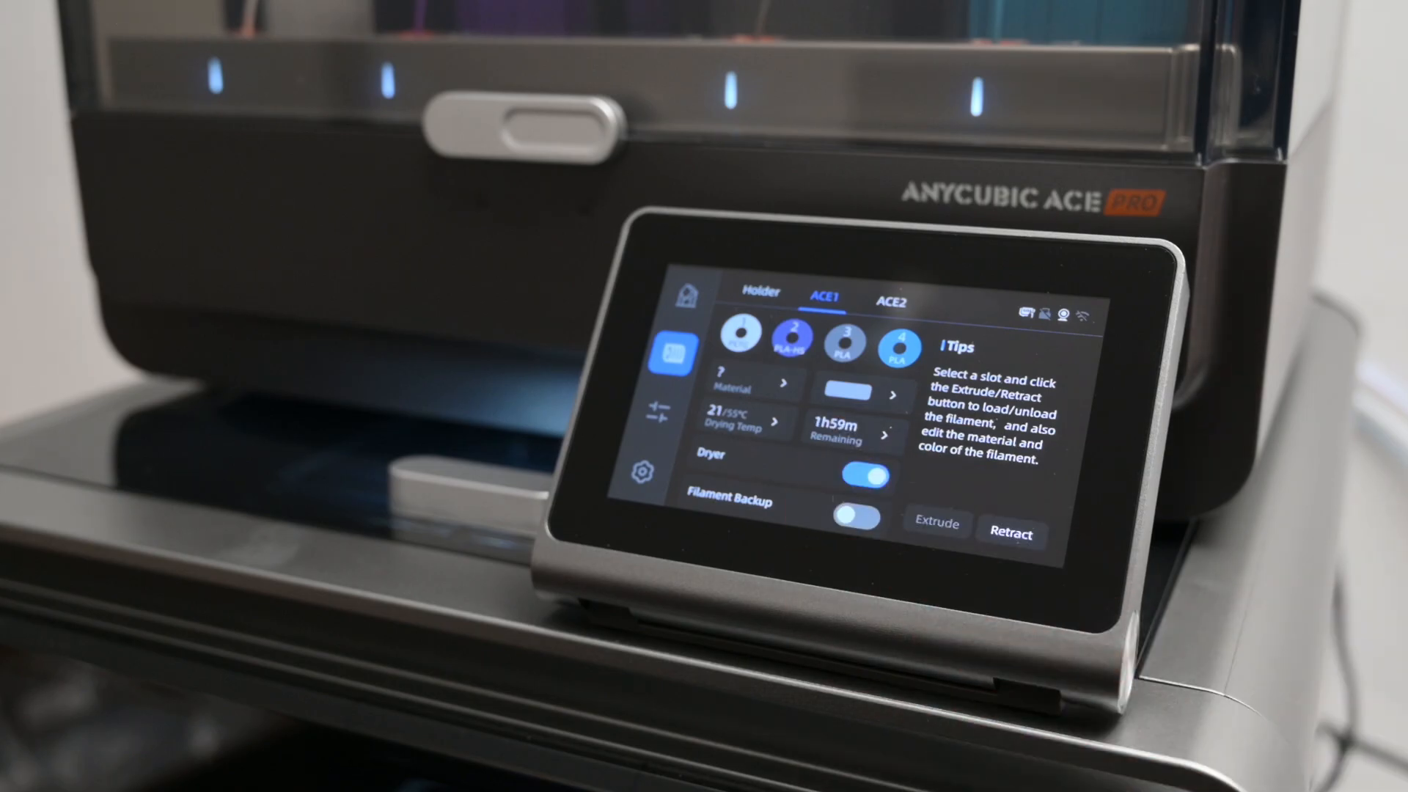